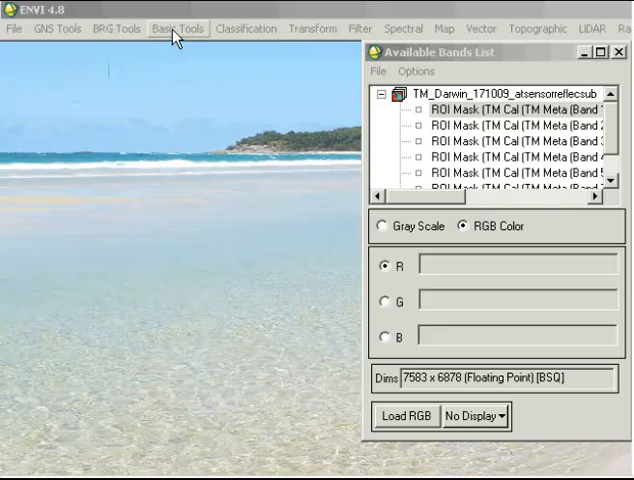
mouse_move(190, 167)
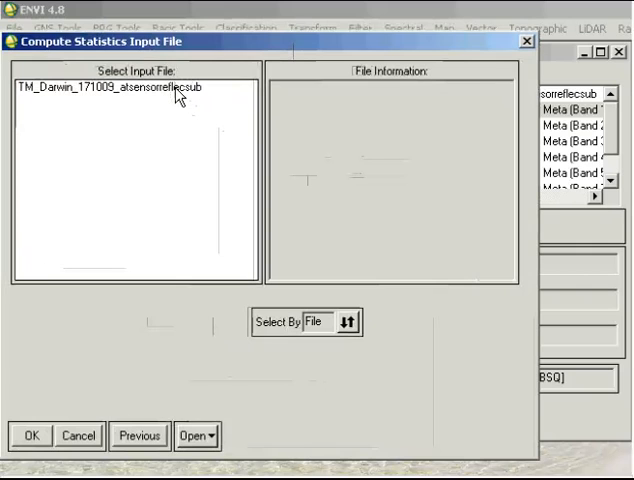
Select TM_Darwin_171009_atsensorreflecsub as the statistics input file
left_click(120, 87)
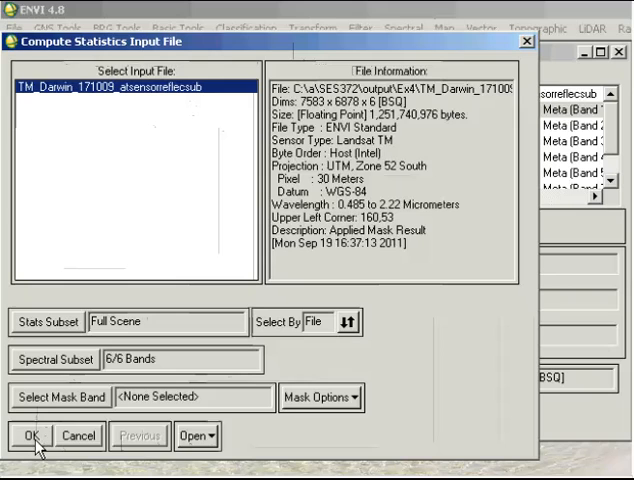
Confirm the input file, enable Histograms, and compute the statistics
left_click(27, 435)
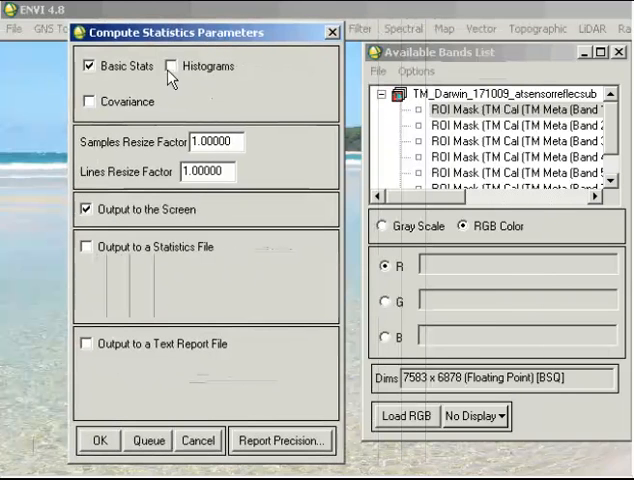
mouse_move(250, 150)
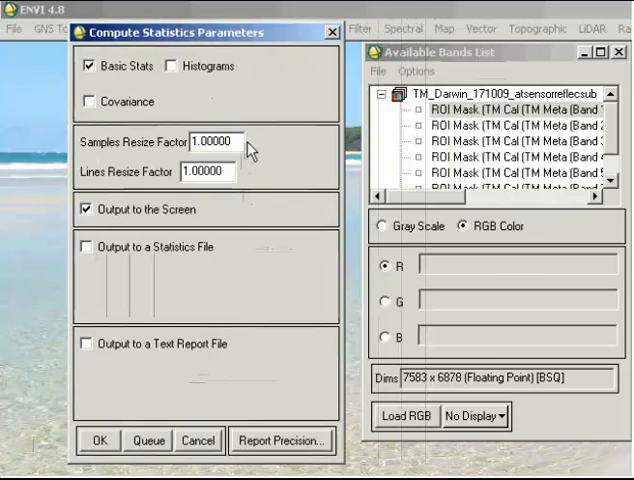
mouse_move(220, 71)
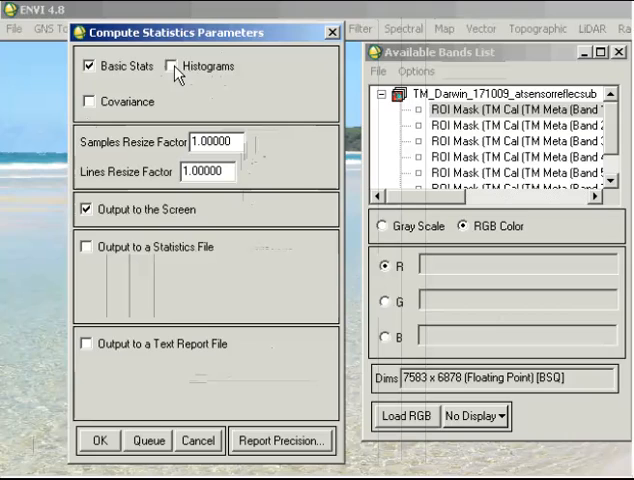
left_click(177, 66)
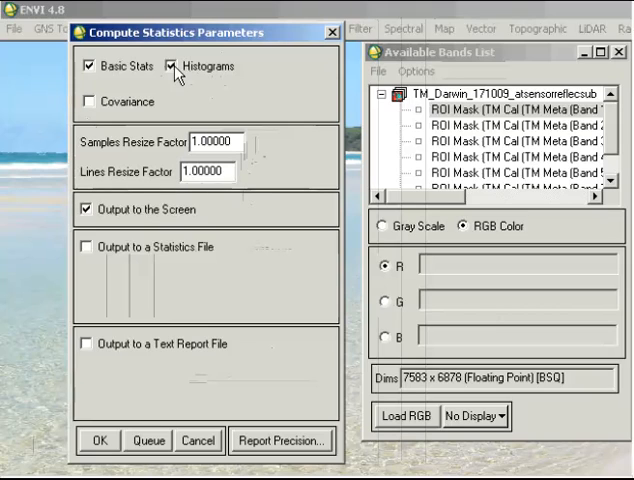
mouse_move(337, 40)
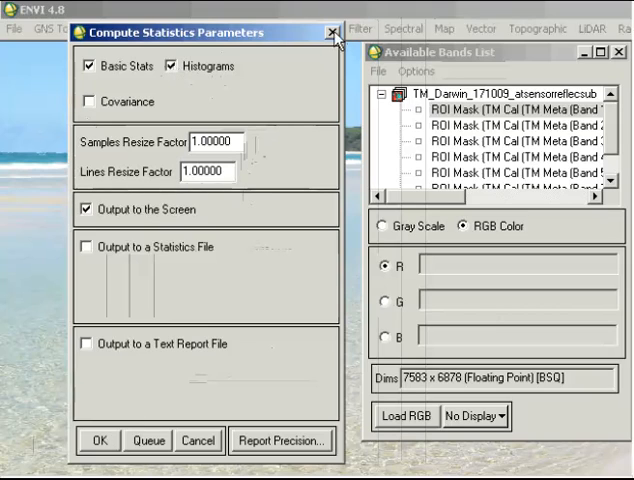
left_click(98, 440)
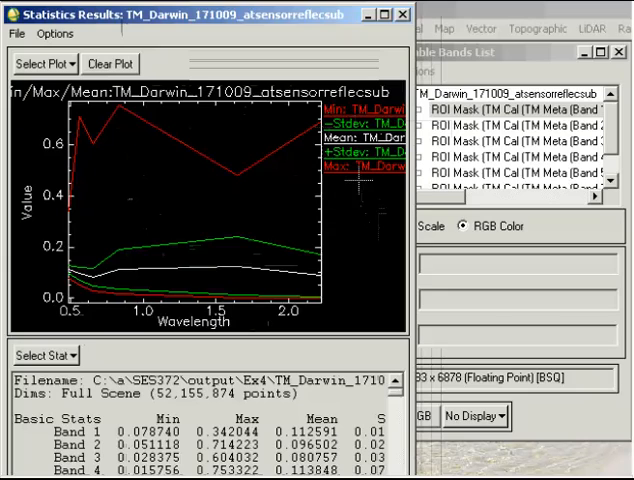
mouse_move(230, 270)
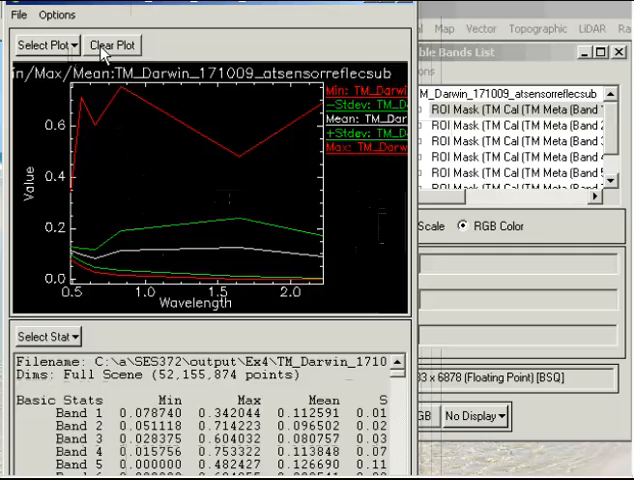
Plot the Band 1 histogram, then the histograms for all six bands
left_click(48, 45)
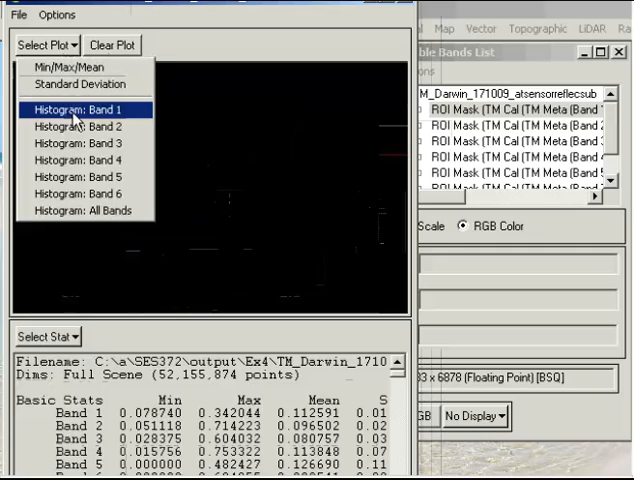
left_click(79, 108)
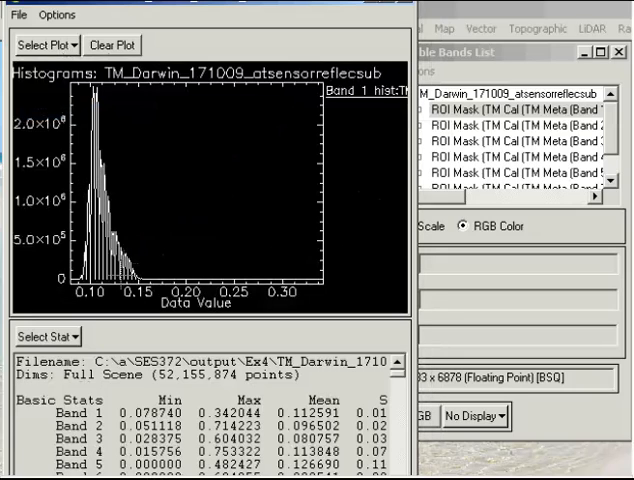
left_click(46, 45)
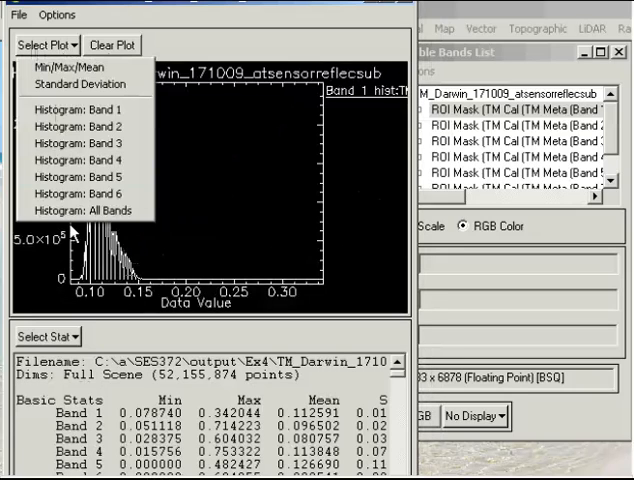
left_click(77, 209)
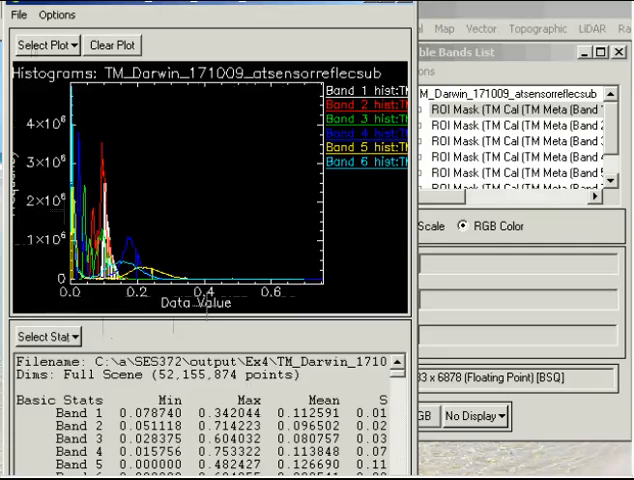
mouse_move(175, 5)
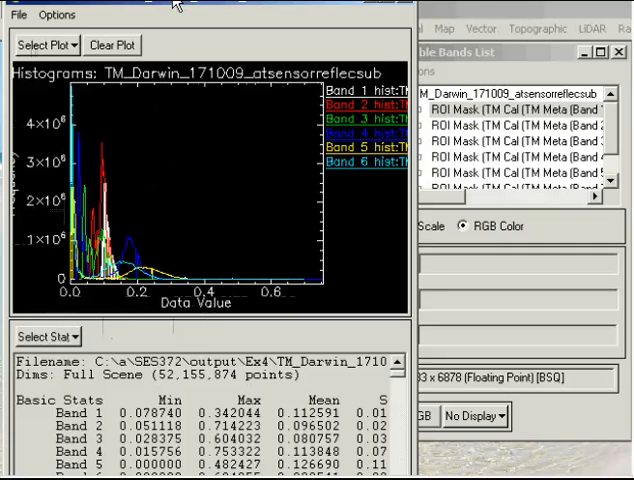